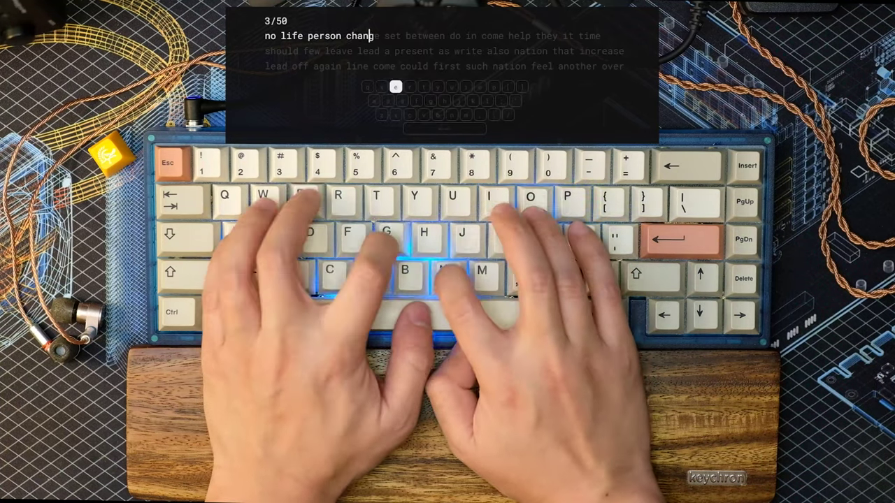
{"action": "type", "text": "e set between do in come help they it tim"}
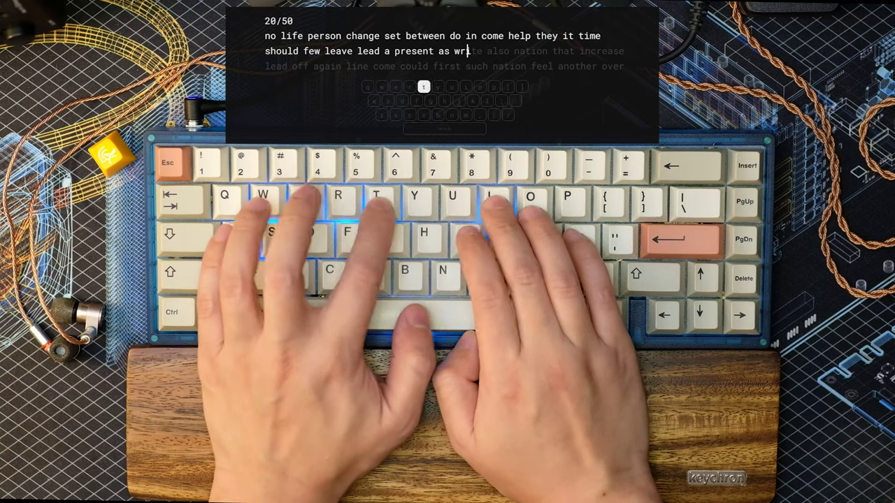
{"action": "type", "text": "e also nation that increase"}
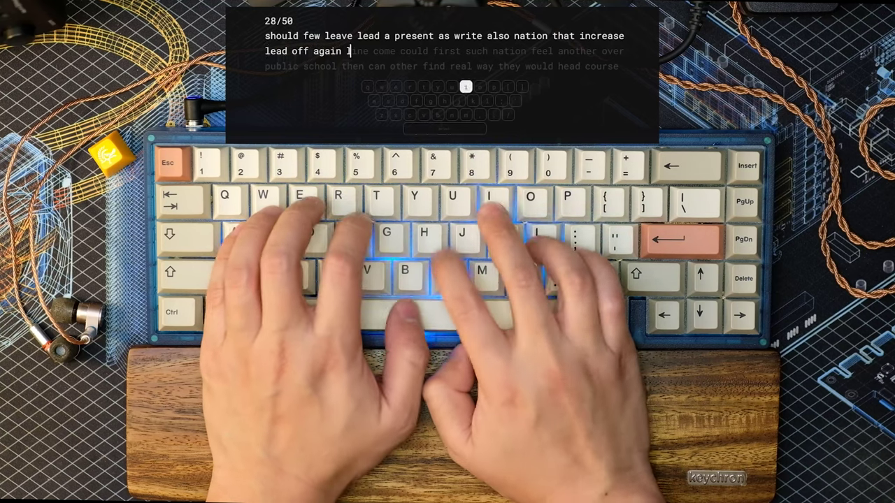
{"action": "type", "text": "line come could first"}
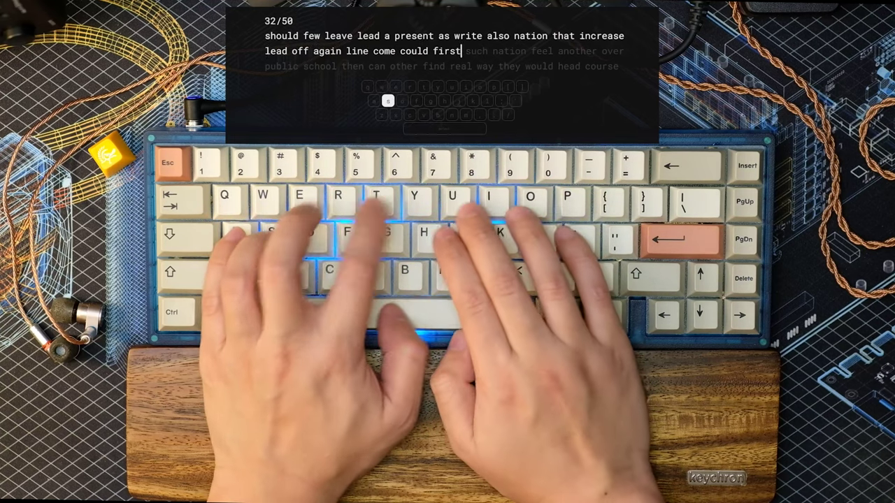
{"action": "type", "text": "such nation feel an"}
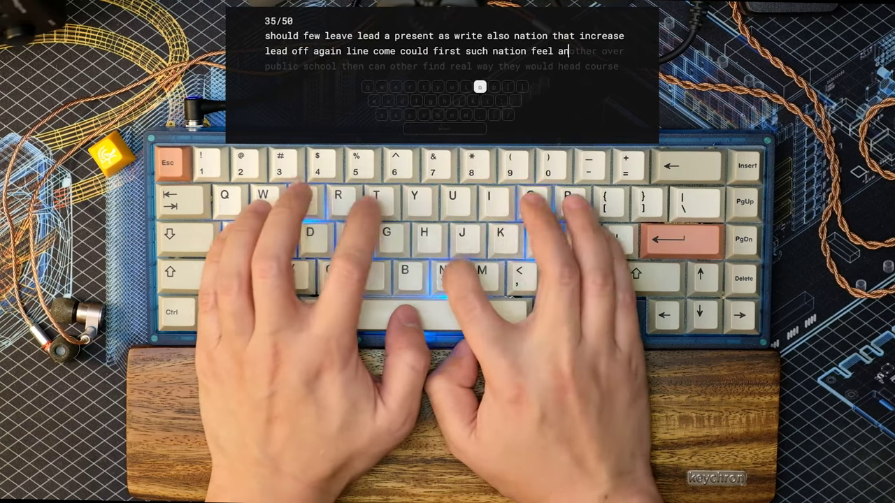